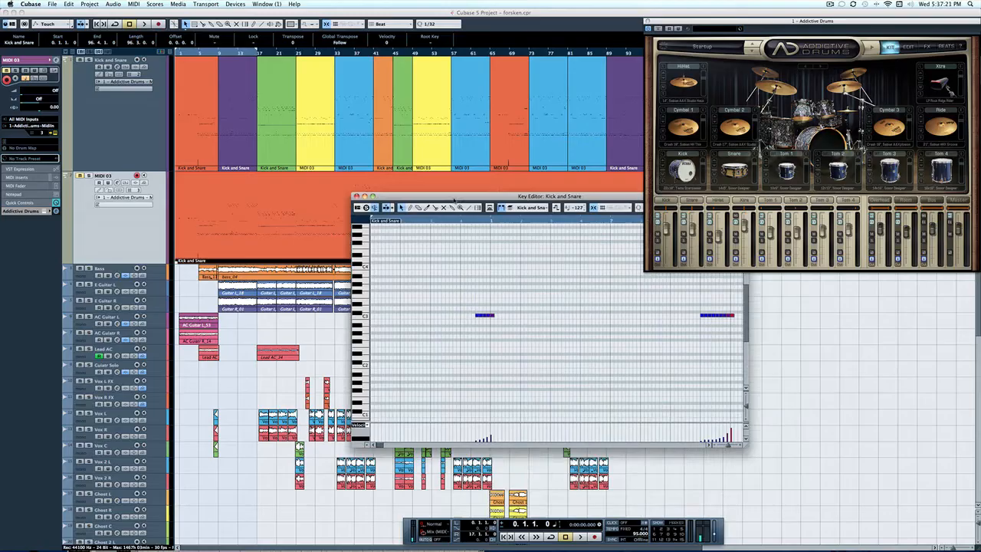
Step: Extend the right-hand Kick and Snare note into a longer run of hits on its row
{"action": "left_click_drag", "start_coordinate": [549, 196], "coordinate": [454, 104]}
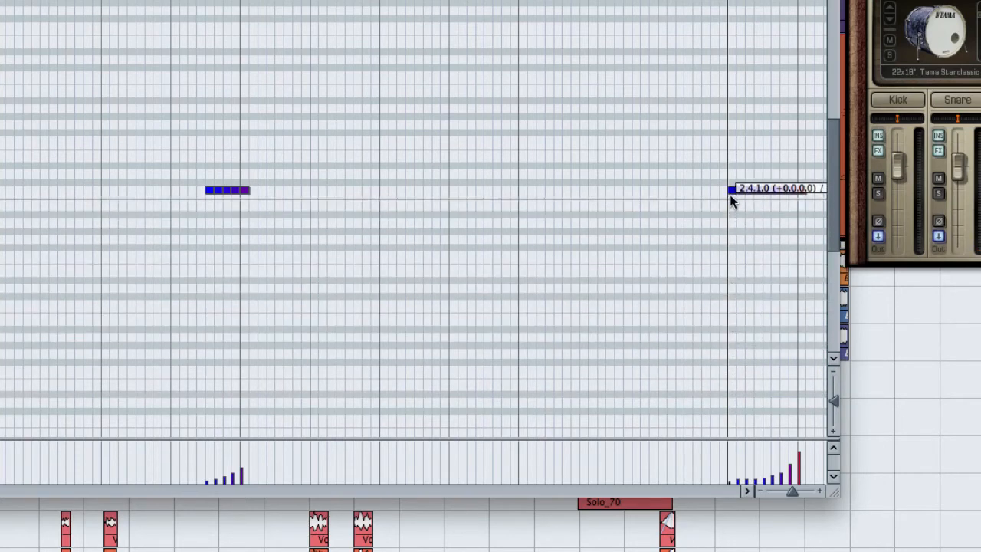
{"action": "left_click_drag", "start_coordinate": [730, 190], "coordinate": [805, 190]}
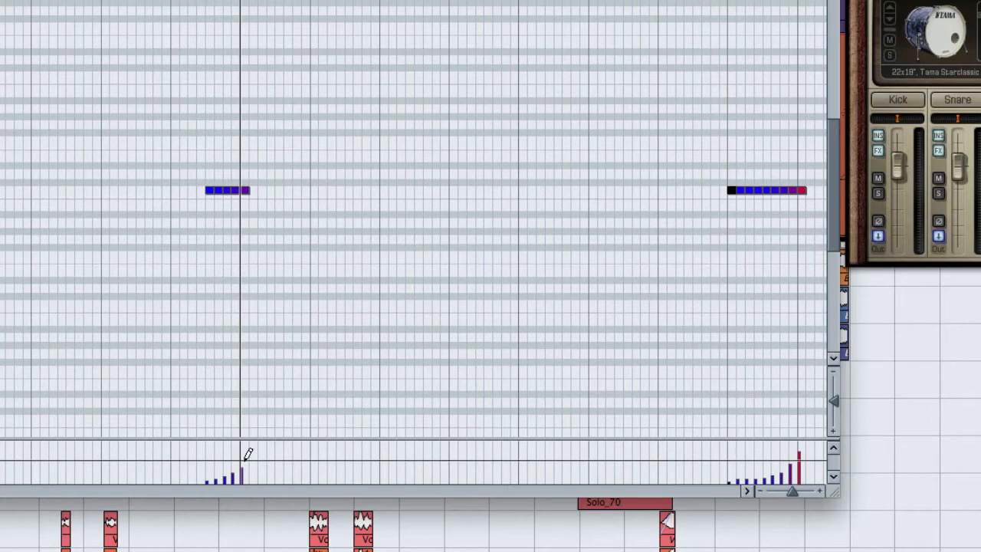
{"action": "left_click", "coordinate": [243, 460]}
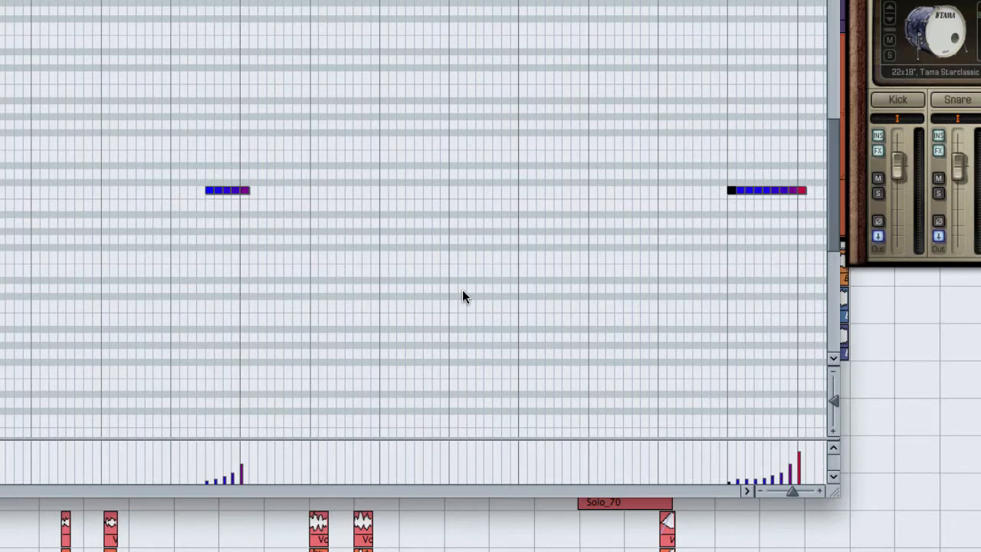
{"action": "mouse_move", "coordinate": [290, 217]}
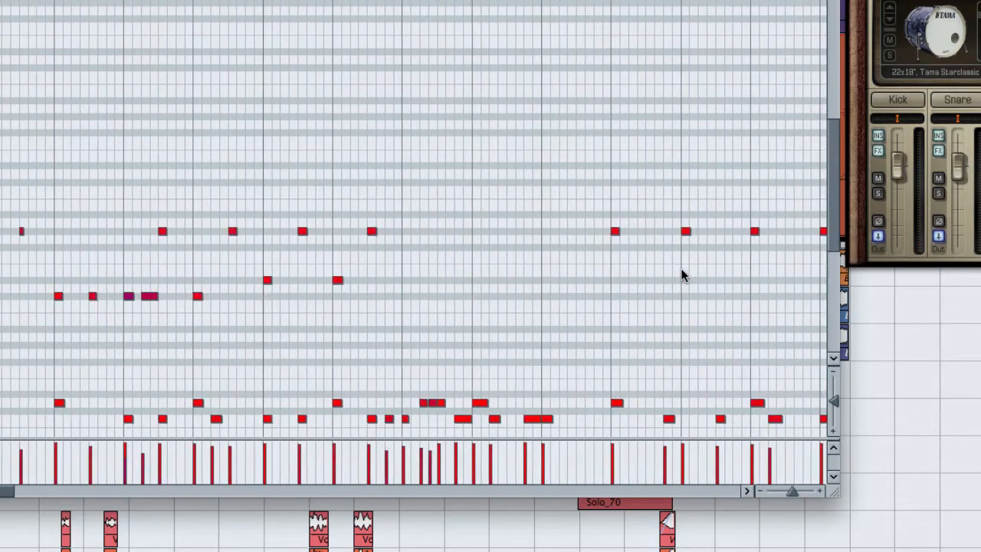
Step: Scroll the Key Editor to show the whole Kick and Snare pattern across its rows
{"action": "scroll", "scroll_direction": "up", "scroll_amount": 3}
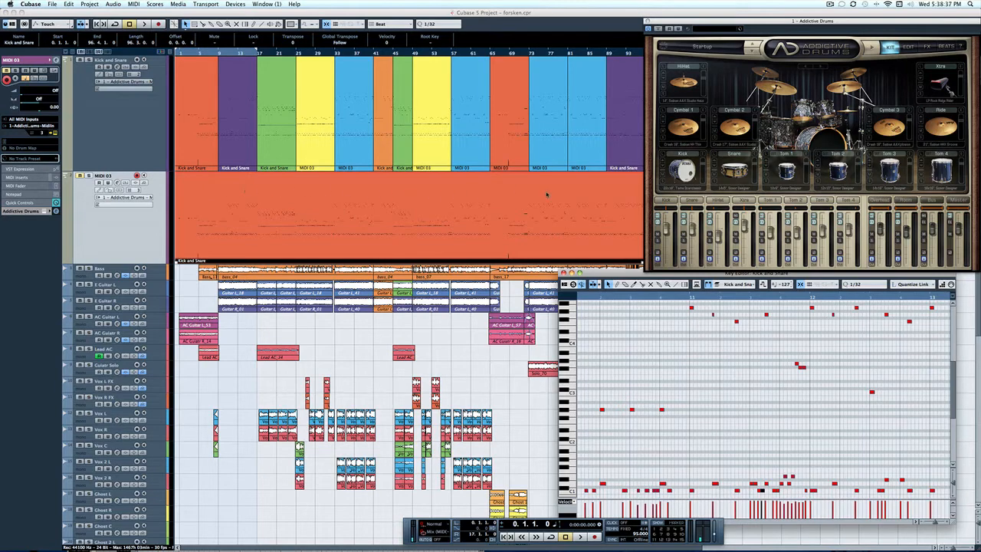
{"action": "mouse_move", "coordinate": [744, 330]}
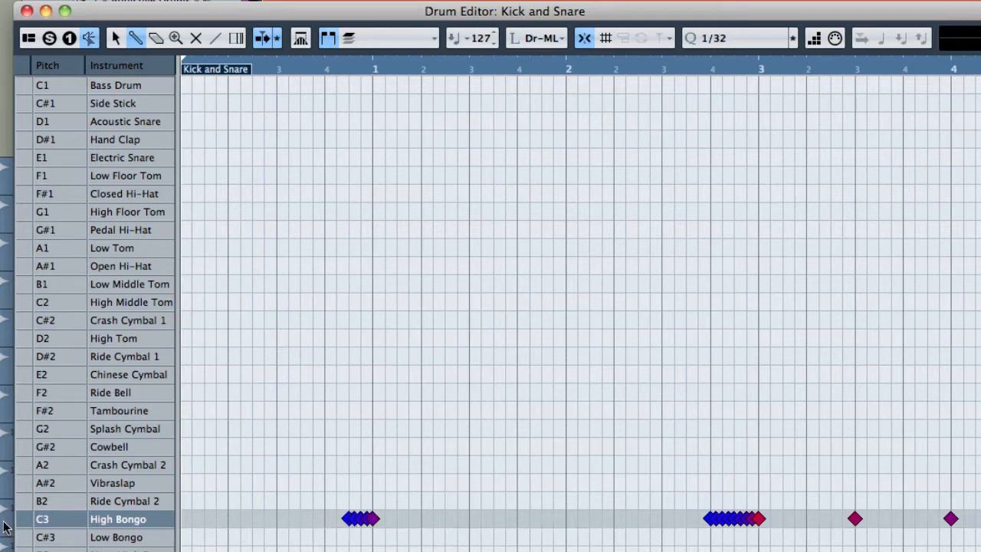
Step: Rename the C3 drum instrument from High Bongo to Cymbal
{"action": "double_click", "coordinate": [118, 518]}
{"action": "type", "text": "Cym"}
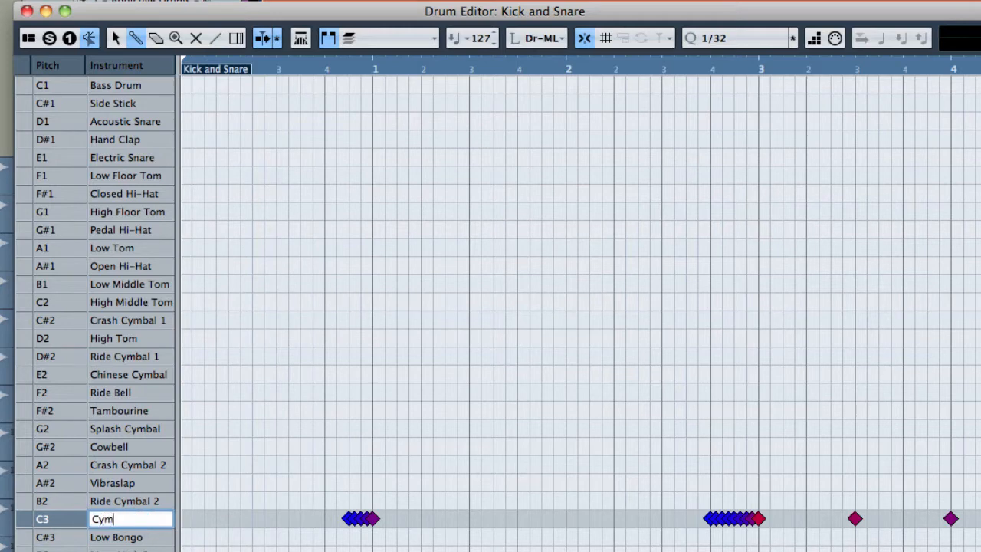
{"action": "type", "text": "bal"}
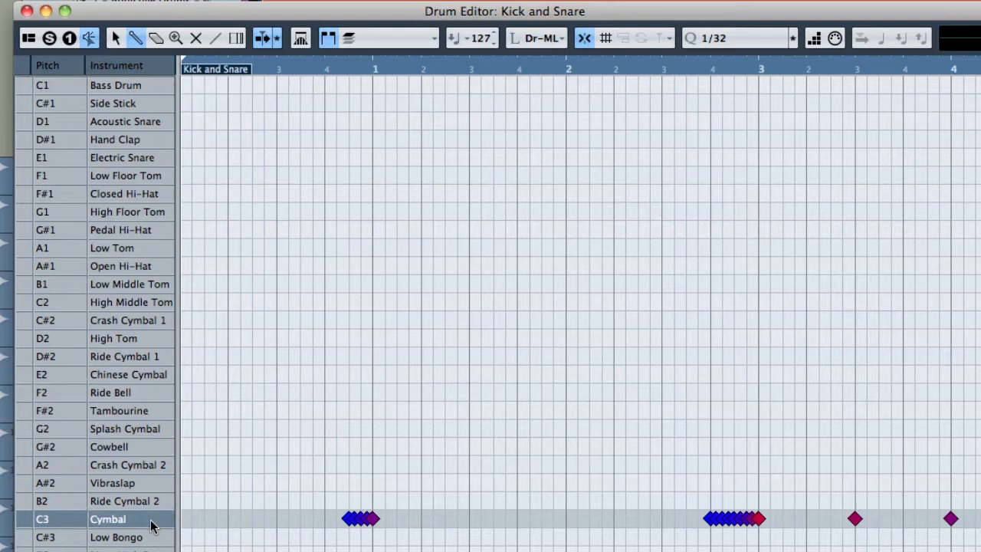
{"action": "mouse_move", "coordinate": [127, 175]}
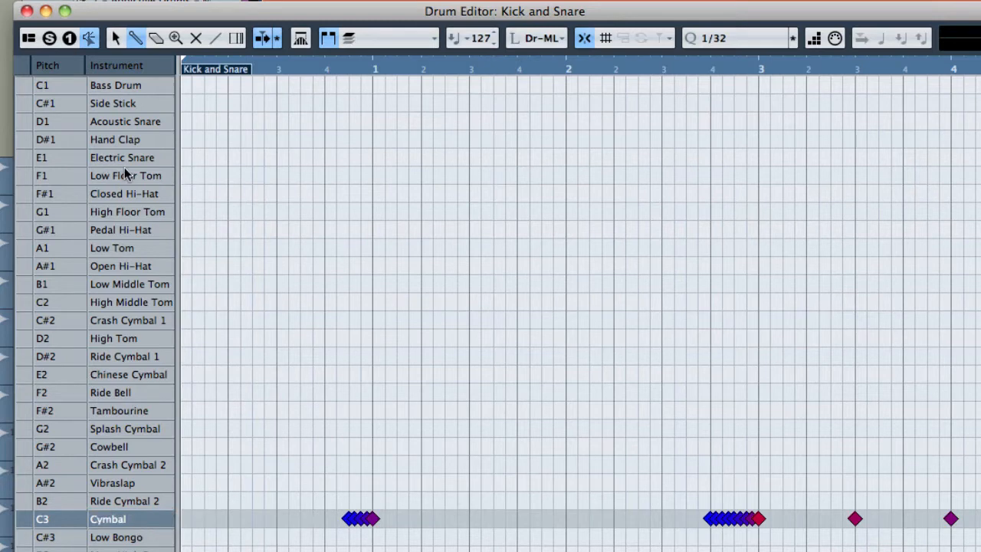
{"action": "mouse_move", "coordinate": [146, 90]}
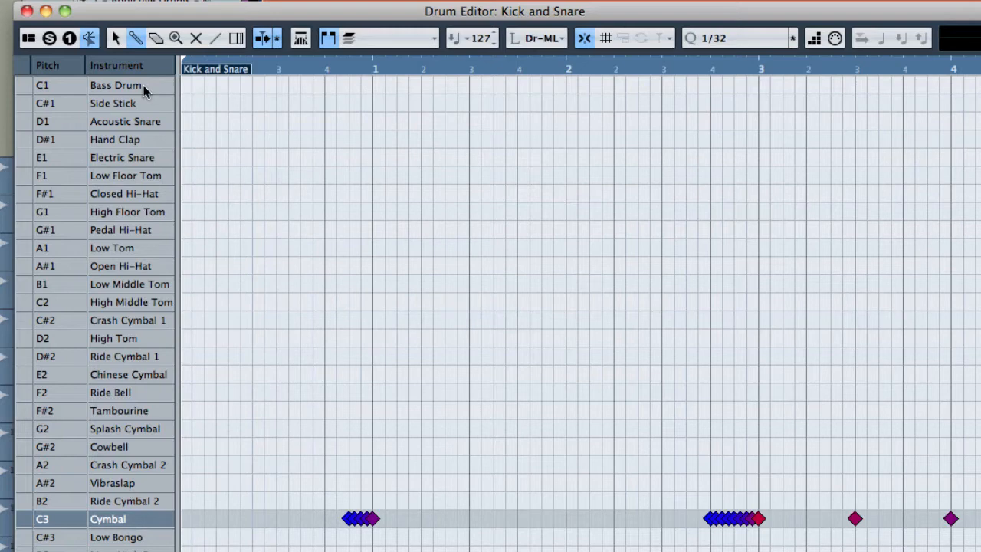
{"action": "mouse_move", "coordinate": [120, 126]}
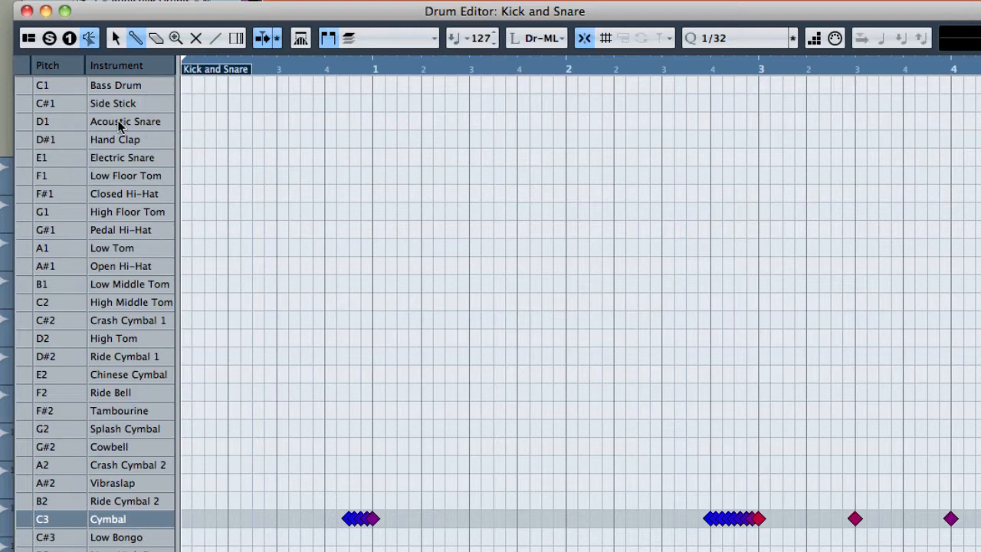
{"action": "mouse_move", "coordinate": [137, 132]}
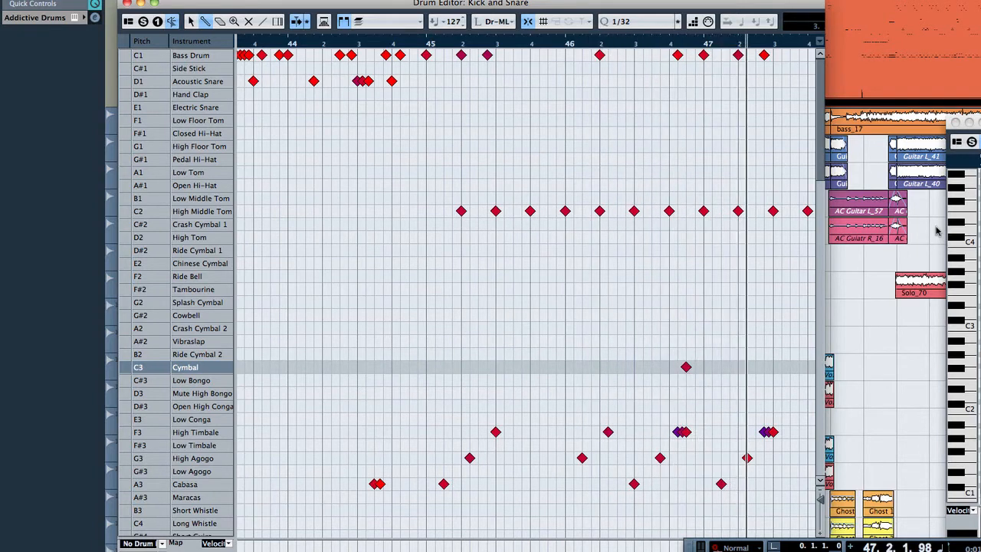
{"action": "scroll", "scroll_direction": "right", "scroll_amount": 3}
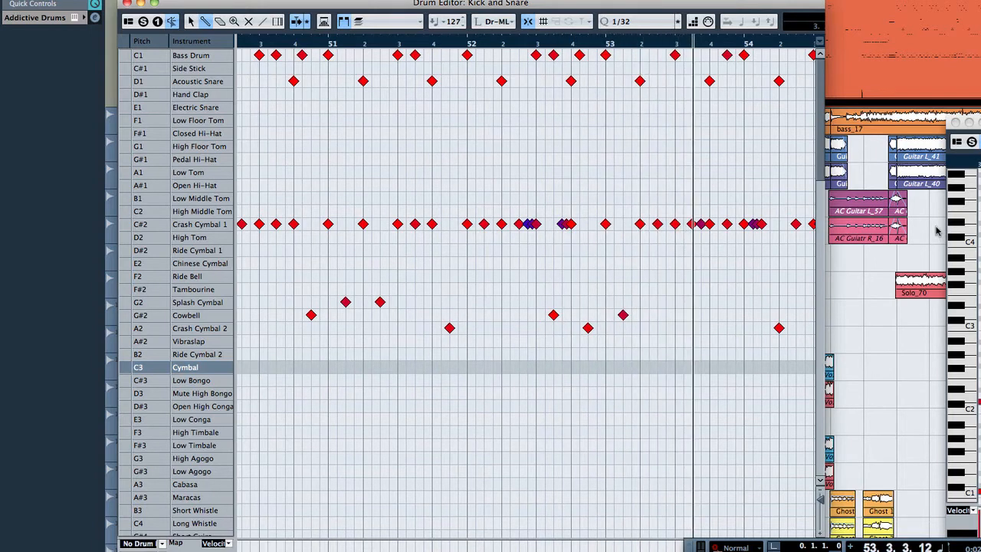
{"action": "scroll", "scroll_direction": "right", "scroll_amount": 3}
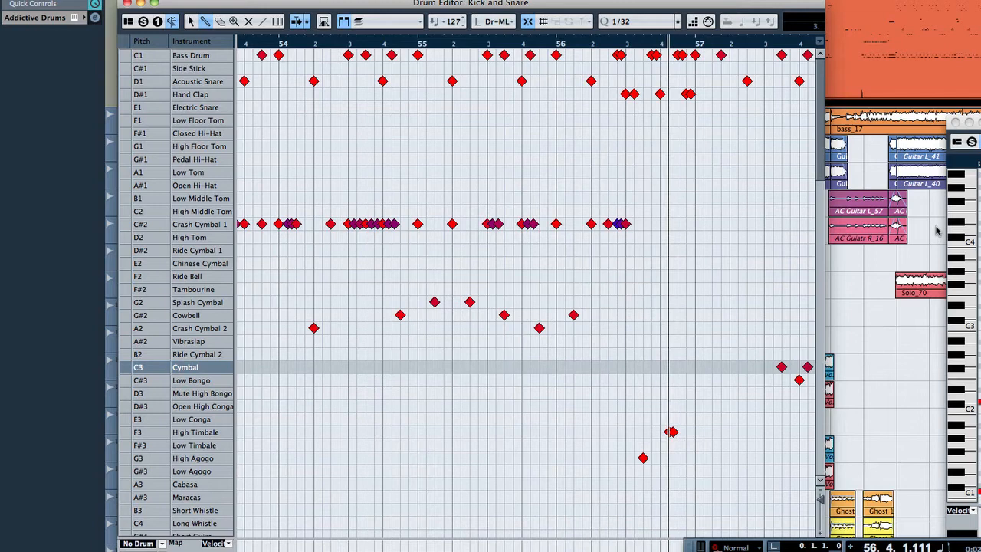
{"action": "scroll", "scroll_direction": "right", "scroll_amount": 3}
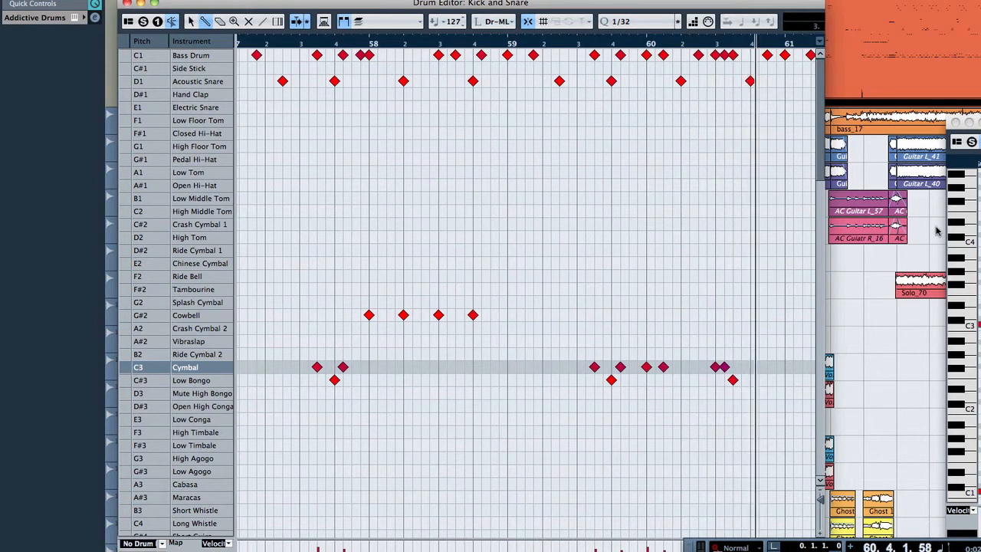
{"action": "scroll", "scroll_direction": "right", "scroll_amount": 3}
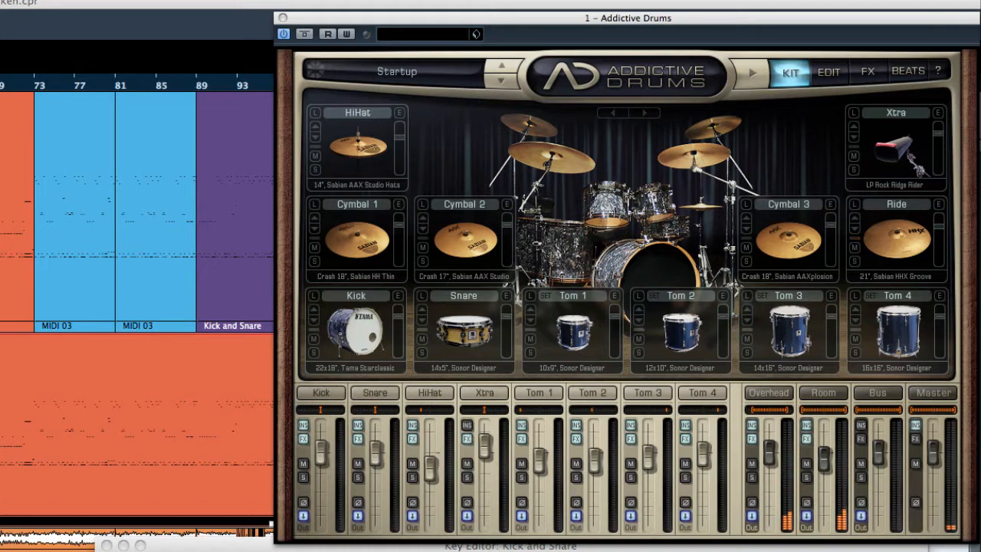
Step: Show the Addictive Drums instrument window with its kit and mixer channels
{"action": "left_click", "coordinate": [365, 34]}
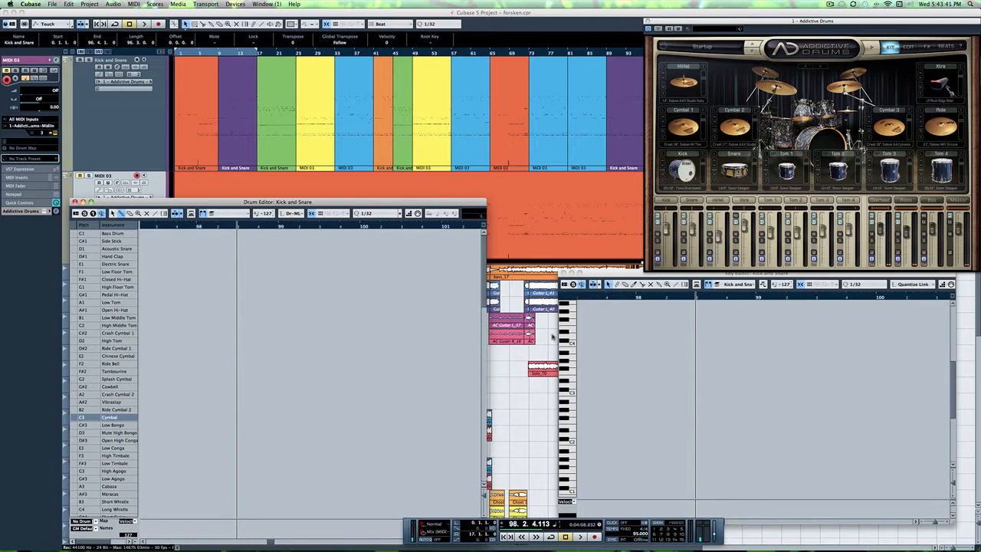
{"action": "mouse_move", "coordinate": [276, 368]}
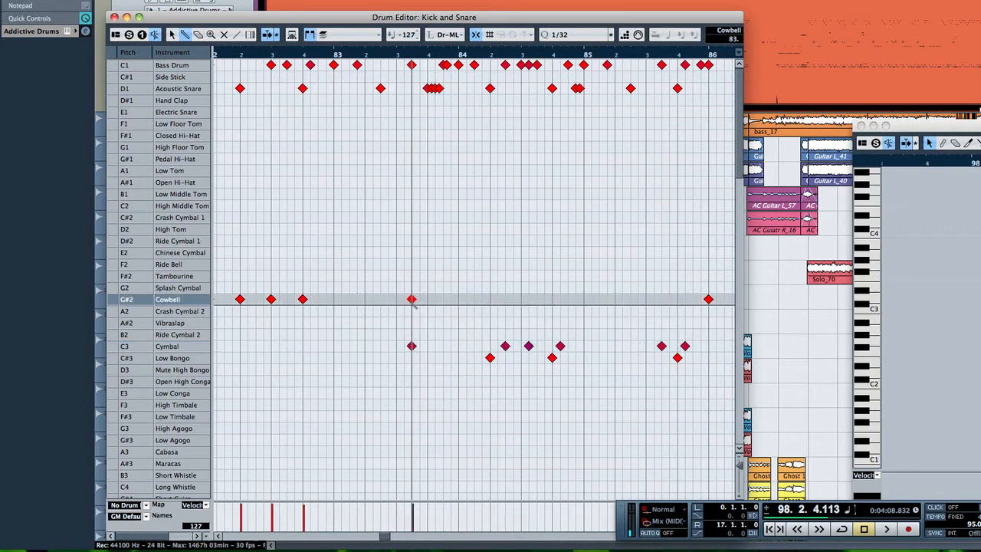
Step: Paint a quick run of Cowbell hits at the start of bar 84 and trim the extras
{"action": "left_click_drag", "start_coordinate": [414, 299], "coordinate": [525, 299]}
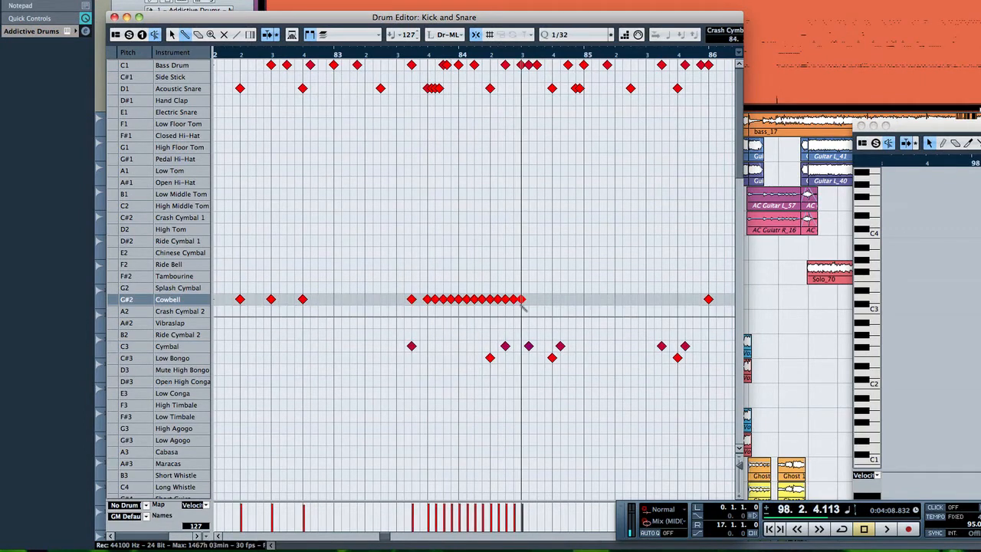
{"action": "left_click", "coordinate": [514, 299]}
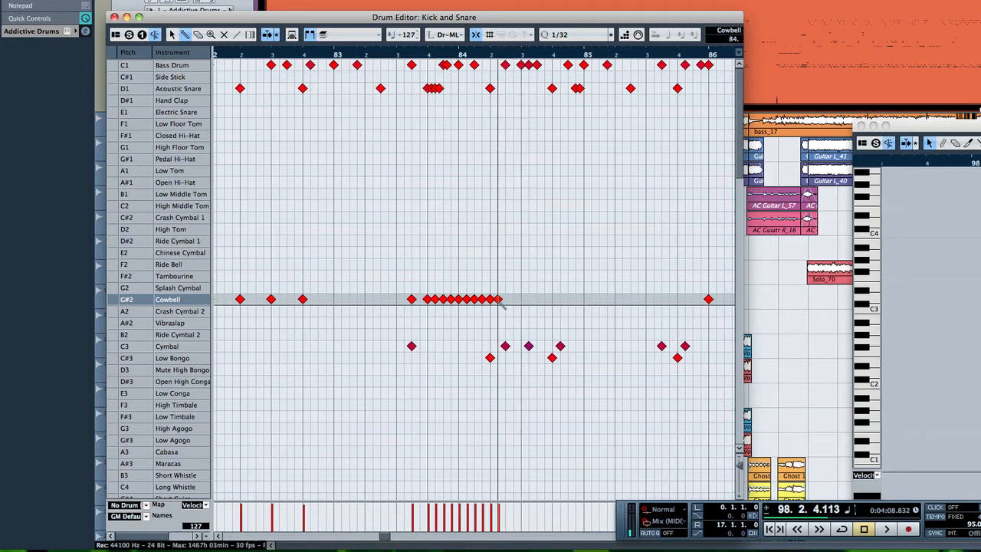
{"action": "left_click", "coordinate": [460, 299]}
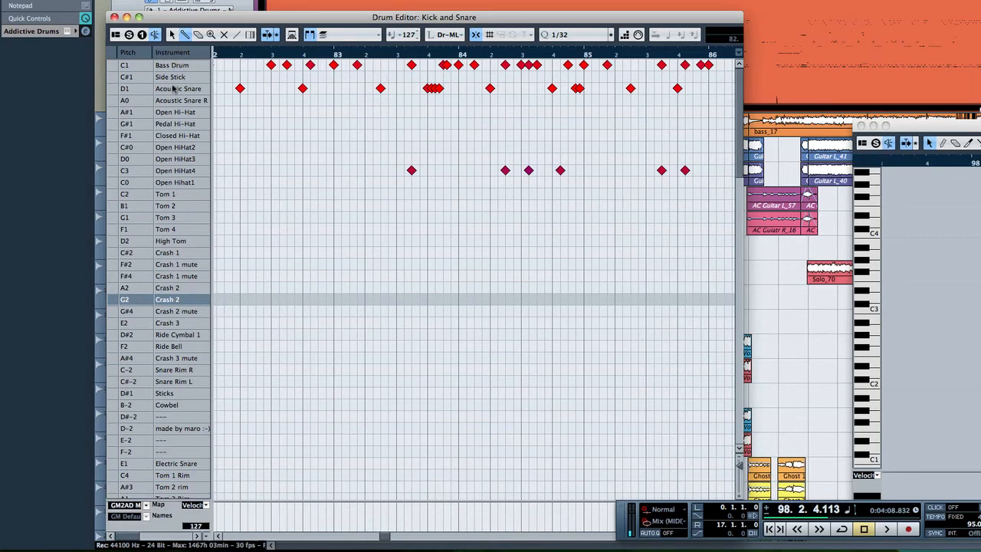
{"action": "mouse_move", "coordinate": [218, 176]}
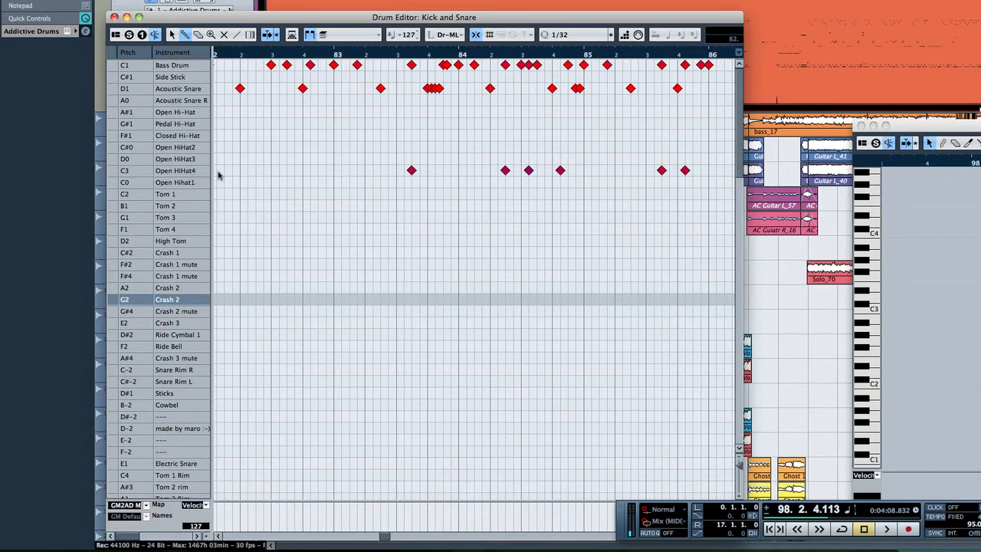